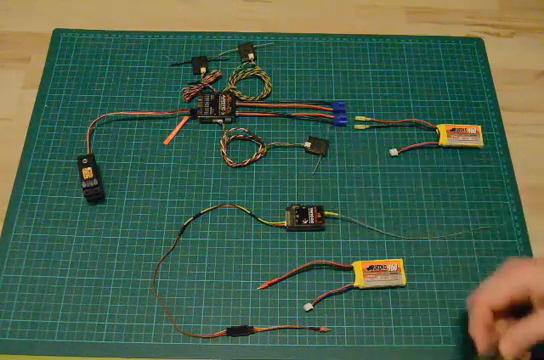
mouse_move(510, 320)
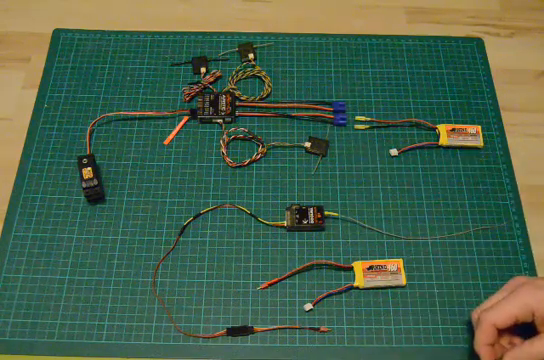